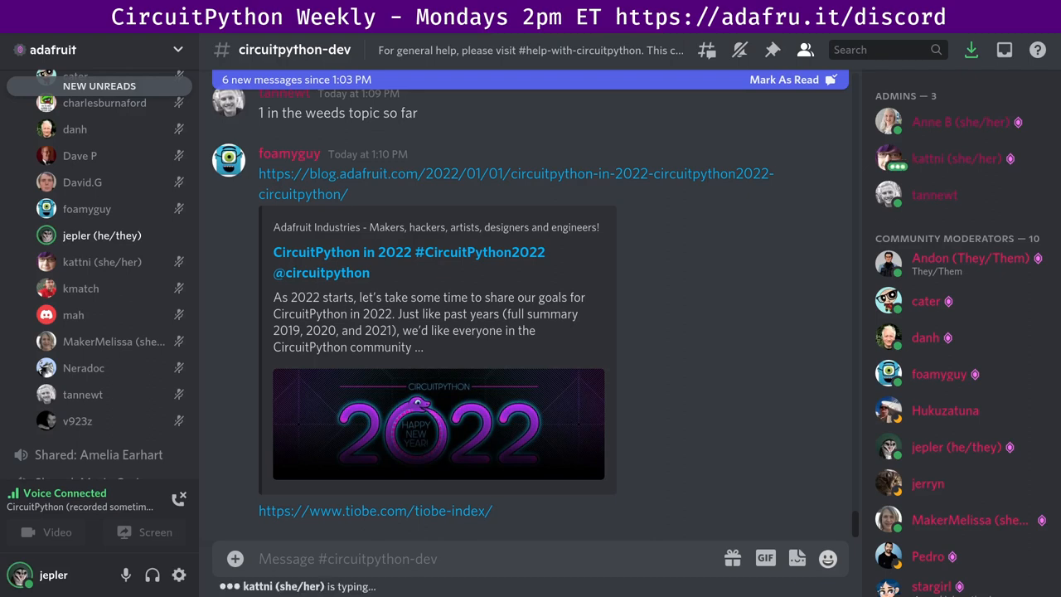
Scroll down #circuitpython-dev past the CircuitPython 2022 blog link to the text display choker tweet.
{"action": "scroll", "scroll_direction": "down", "scroll_amount": 3}
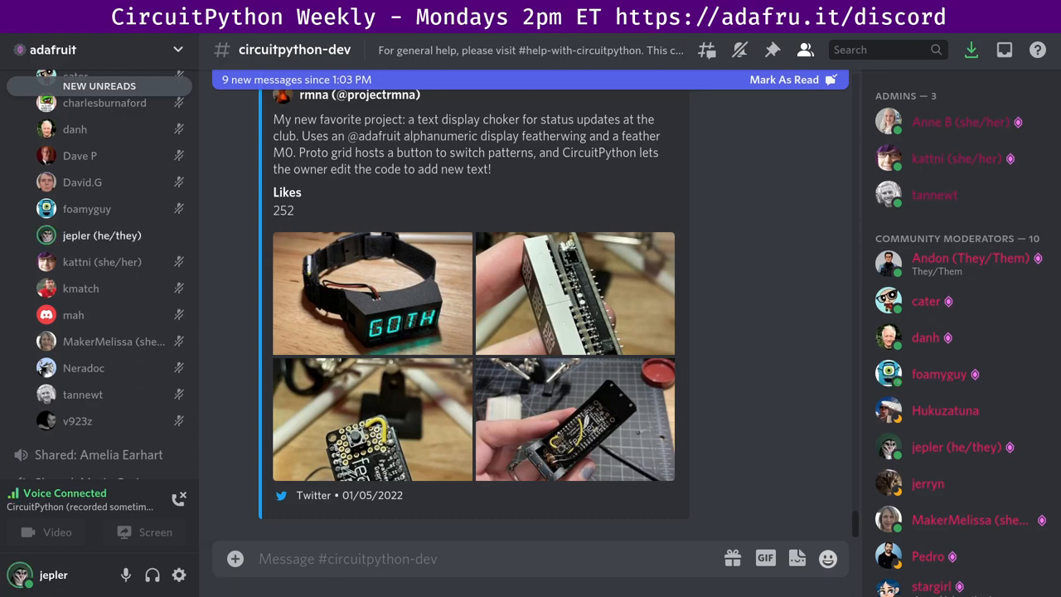
Select #circuitpython-dev and scroll to the newest messages, including the typo-fix pull request notices.
{"action": "scroll", "scroll_direction": "down", "scroll_amount": 3}
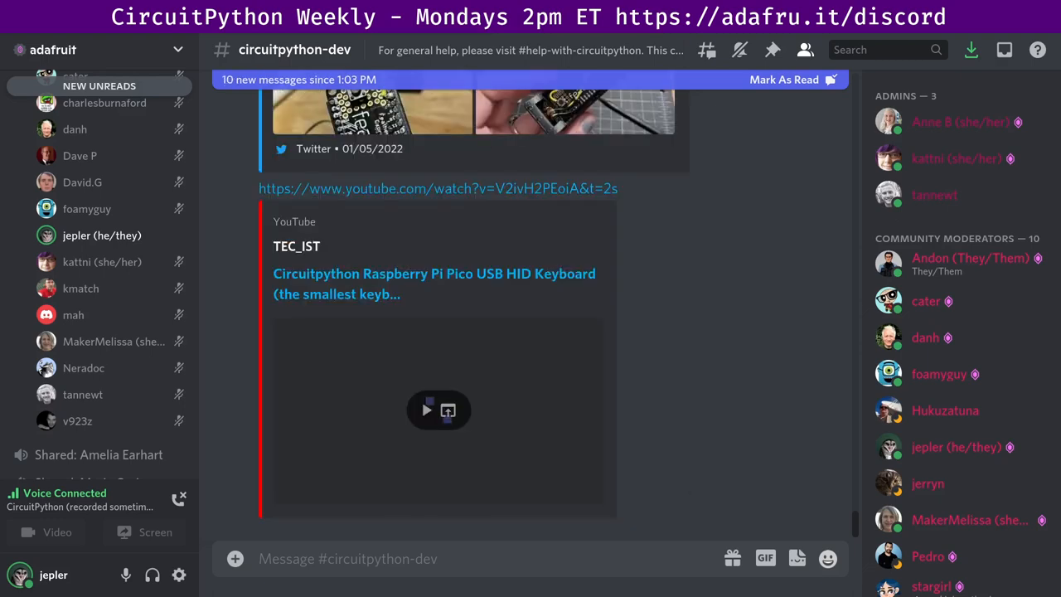
{"action": "left_click", "coordinate": [438, 409]}
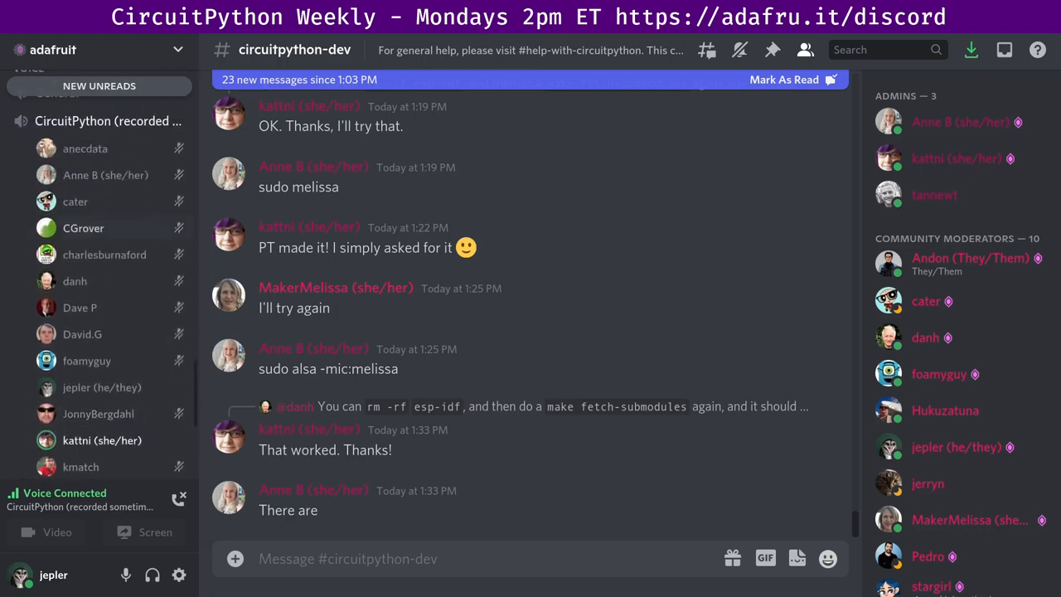
{"action": "scroll", "scroll_direction": "down", "scroll_amount": 3}
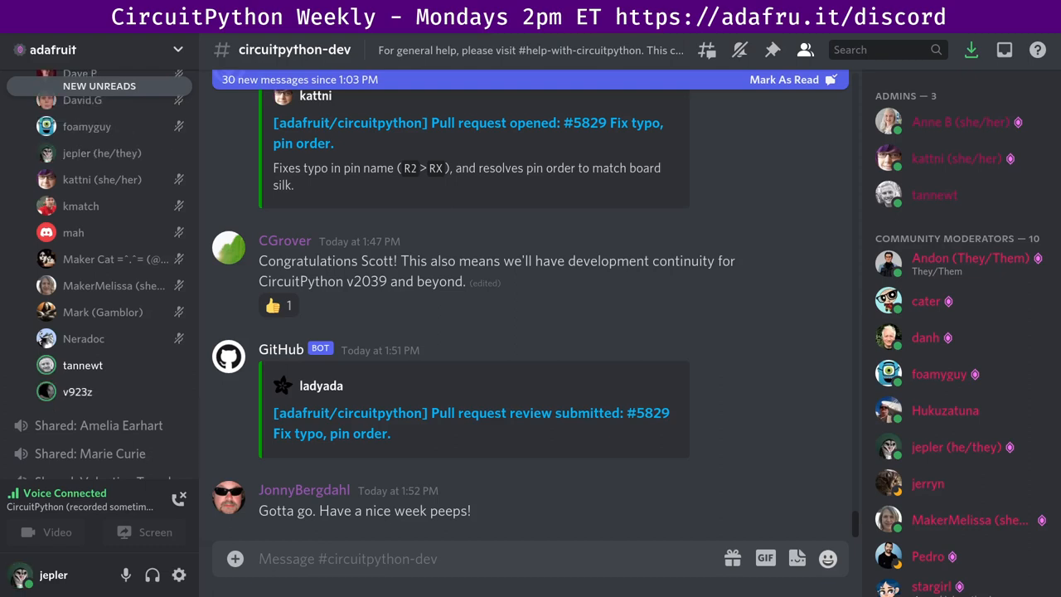
{"action": "scroll", "scroll_direction": "down", "scroll_amount": 3}
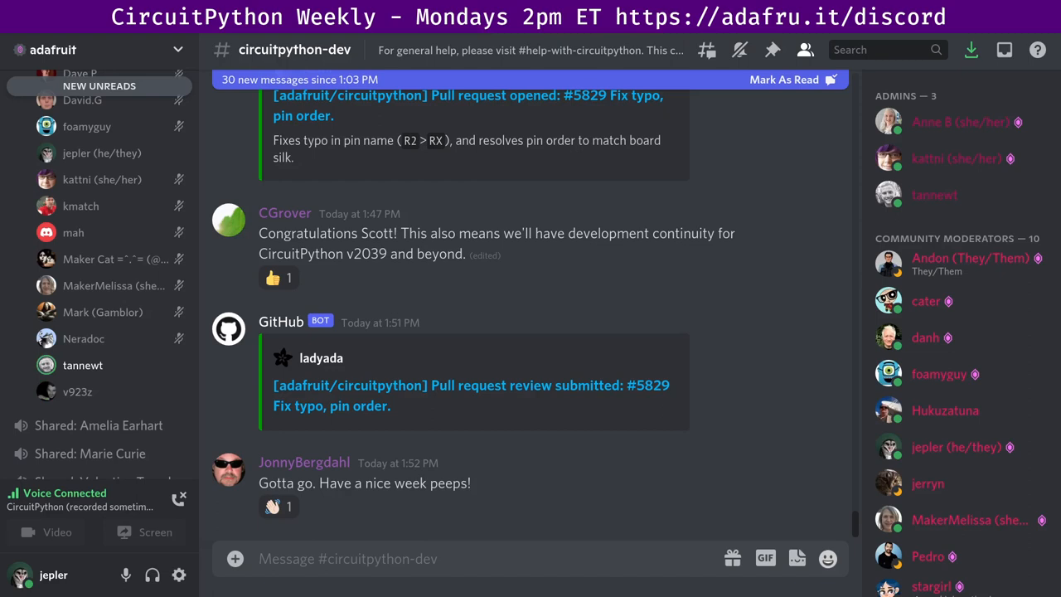
{"action": "left_click", "coordinate": [278, 507]}
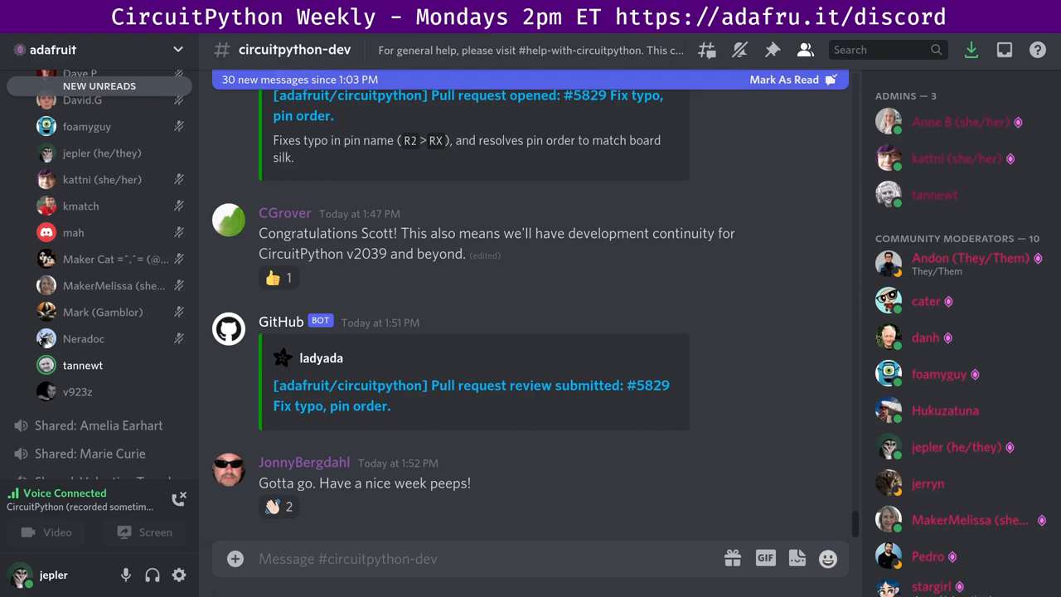